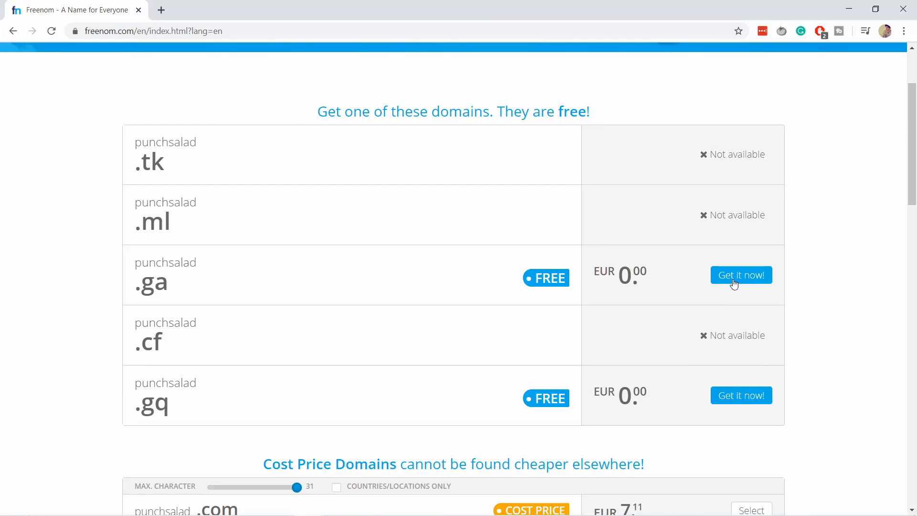
{"action": "mouse_move", "coordinate": [612, 269]}
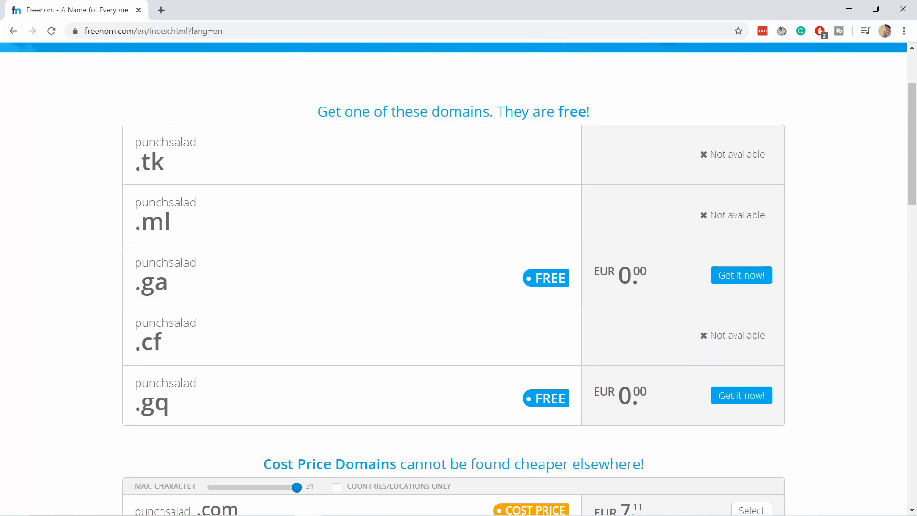
Search Google for 'freenom' and open the 'Freenom - A Name for Everyone' result
{"action": "left_click", "coordinate": [740, 275]}
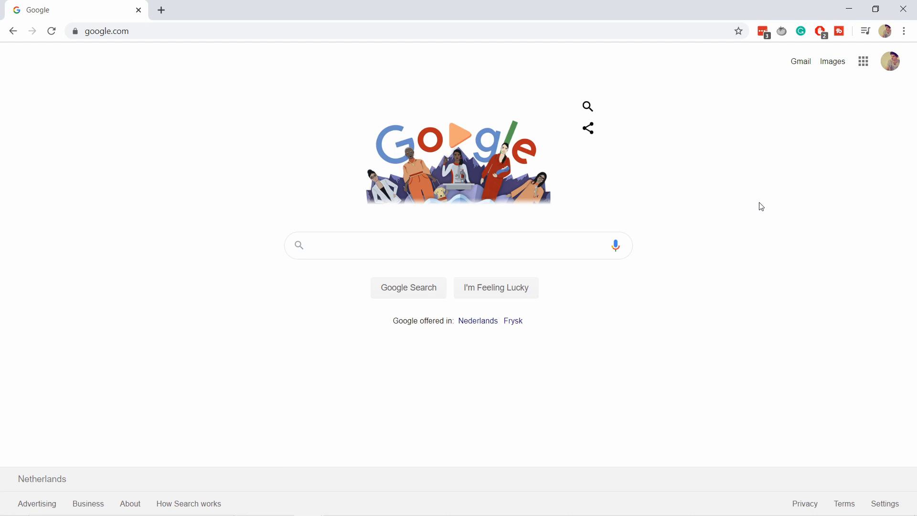
{"action": "mouse_move", "coordinate": [440, 270]}
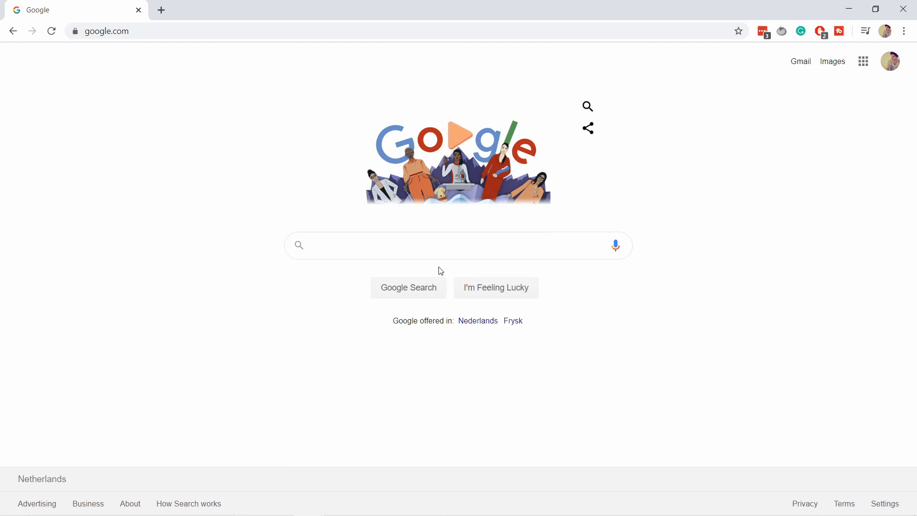
{"action": "type", "text": "freenom"}
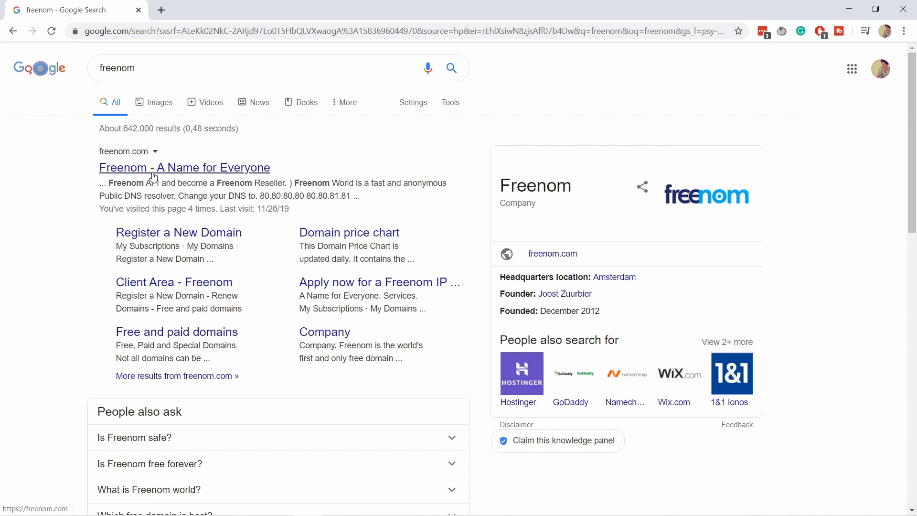
{"action": "left_click", "coordinate": [183, 167]}
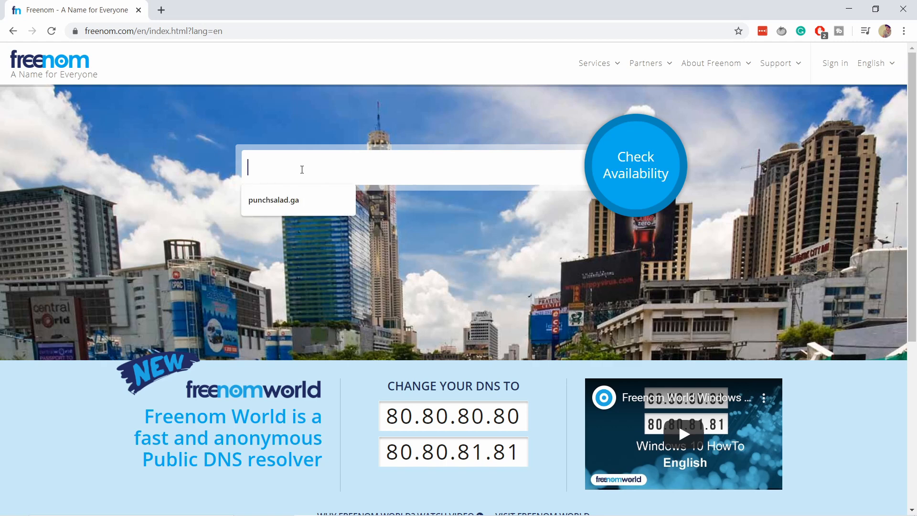
Check availability of 'punchsalad' and scroll to the free .ga and .gq results
{"action": "type", "text": "punchsa"}
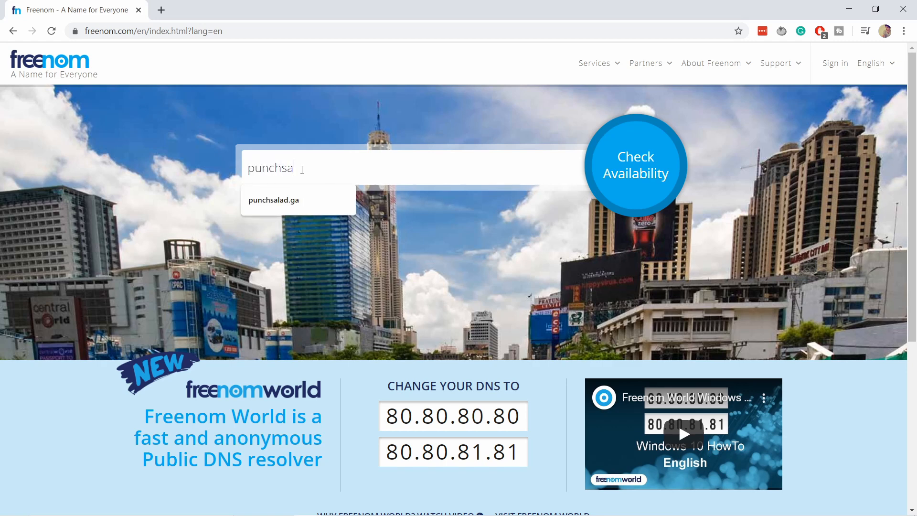
{"action": "type", "text": "lad"}
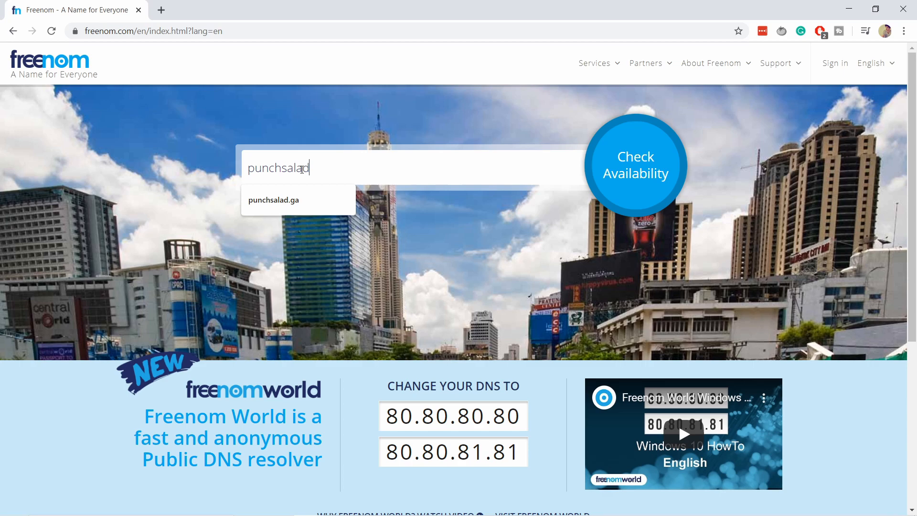
{"action": "left_click", "coordinate": [635, 165]}
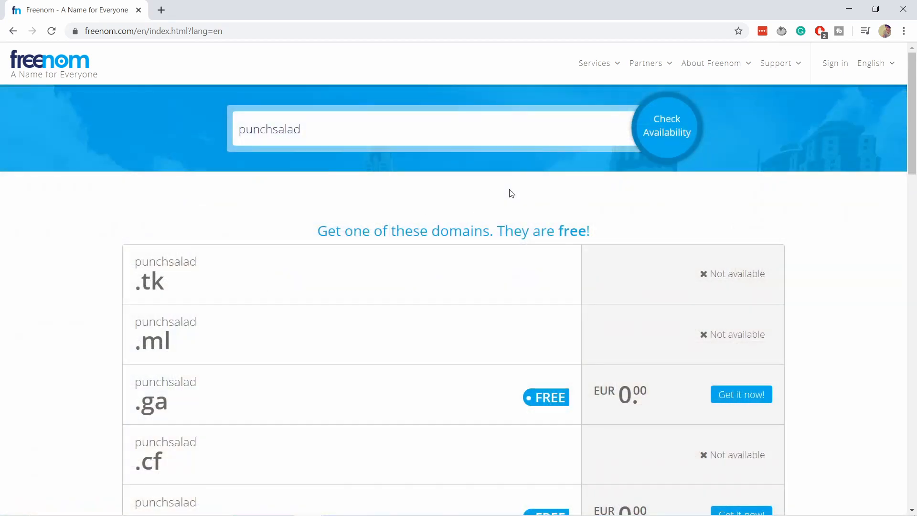
{"action": "mouse_move", "coordinate": [497, 178]}
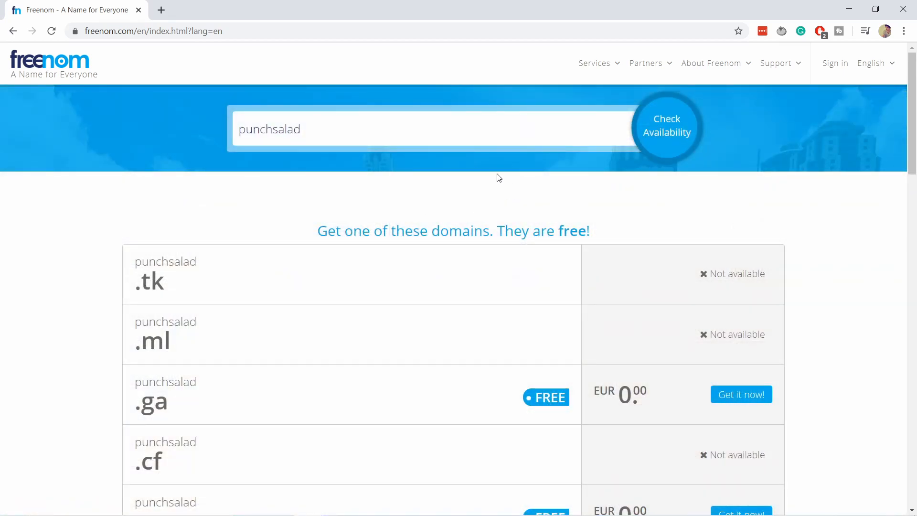
{"action": "scroll", "scroll_direction": "down", "scroll_amount": 3}
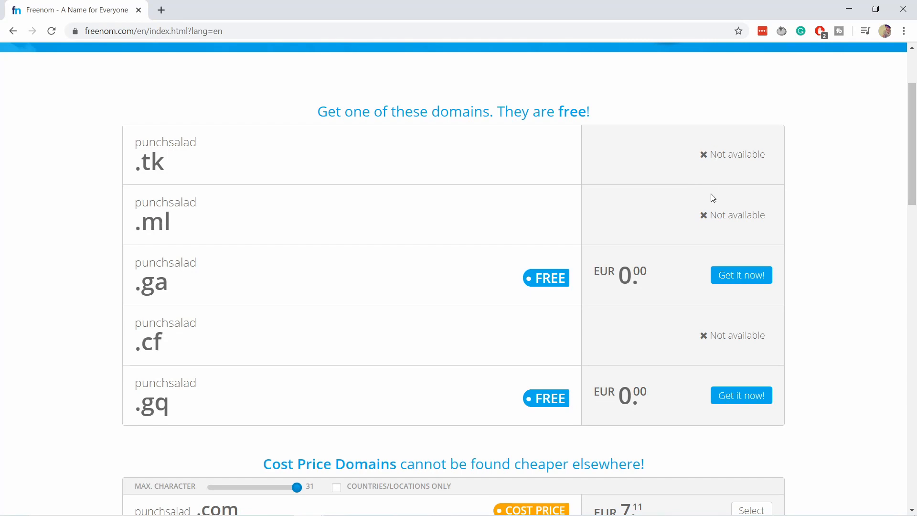
{"action": "mouse_move", "coordinate": [747, 377]}
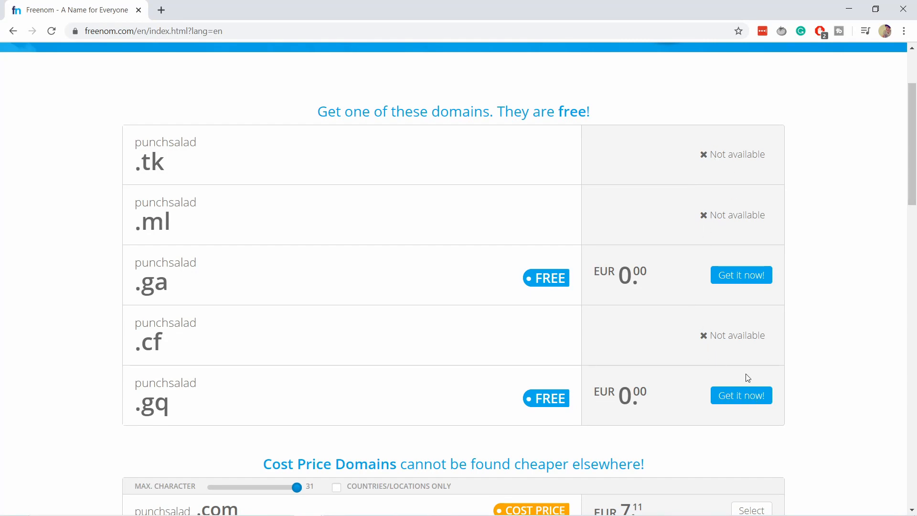
{"action": "mouse_move", "coordinate": [135, 299]}
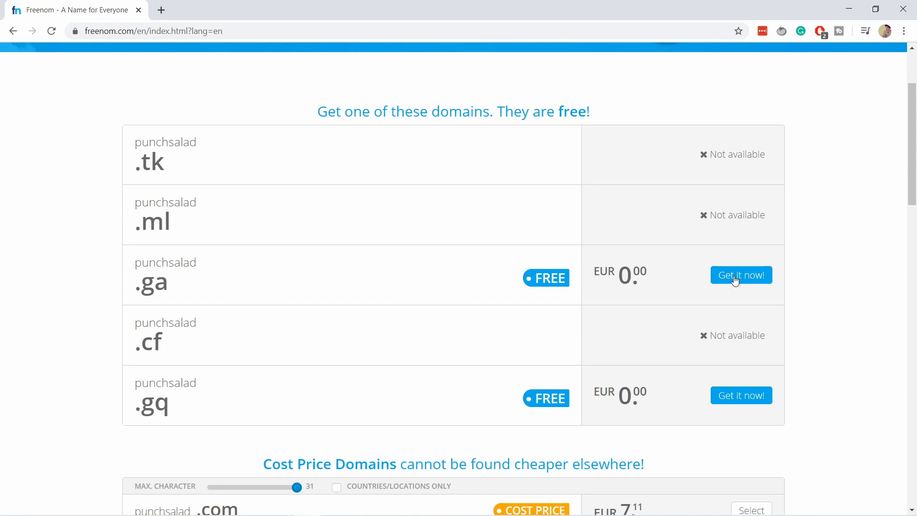
Try to claim punchsalad.ga with Get it now, which reports not available
{"action": "left_click", "coordinate": [740, 275]}
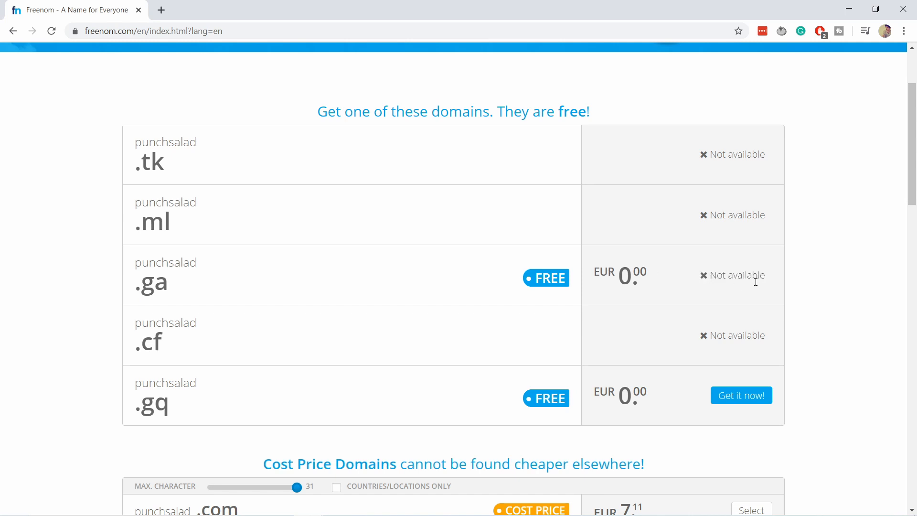
{"action": "mouse_move", "coordinate": [440, 263]}
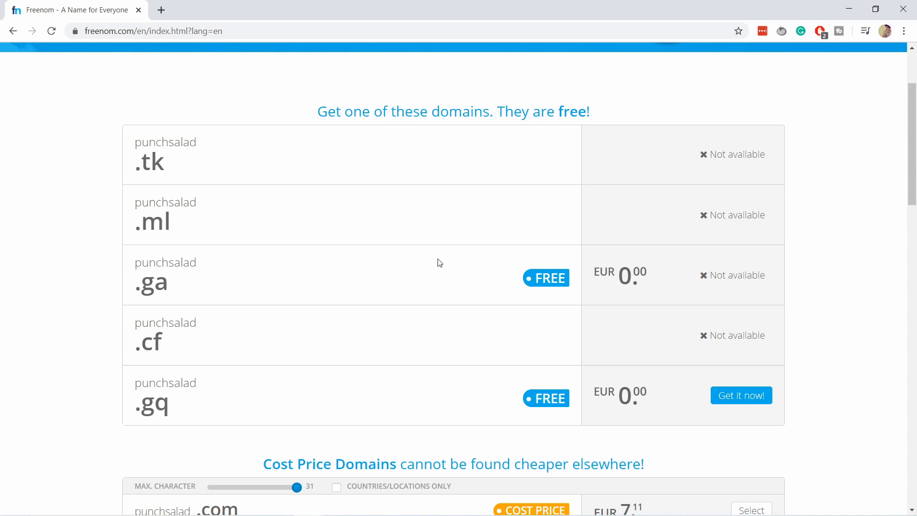
{"action": "mouse_move", "coordinate": [200, 252]}
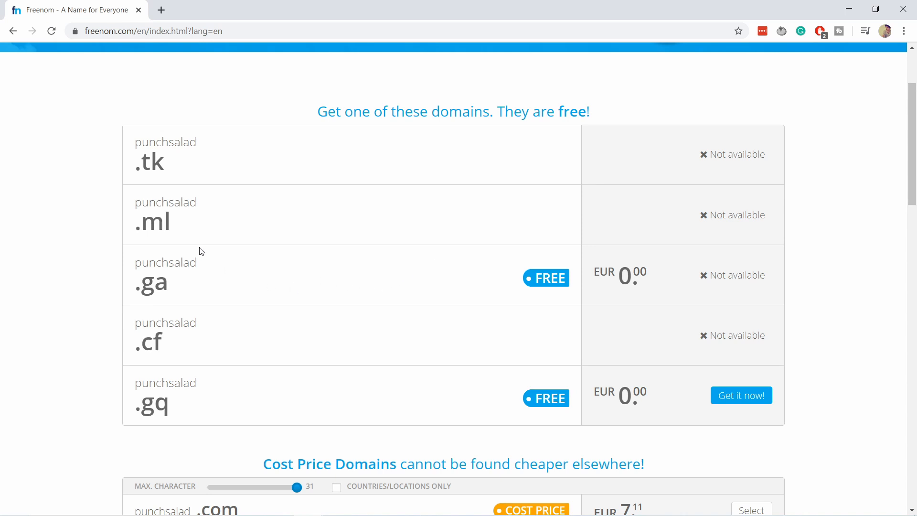
{"action": "scroll", "scroll_direction": "up", "scroll_amount": 3}
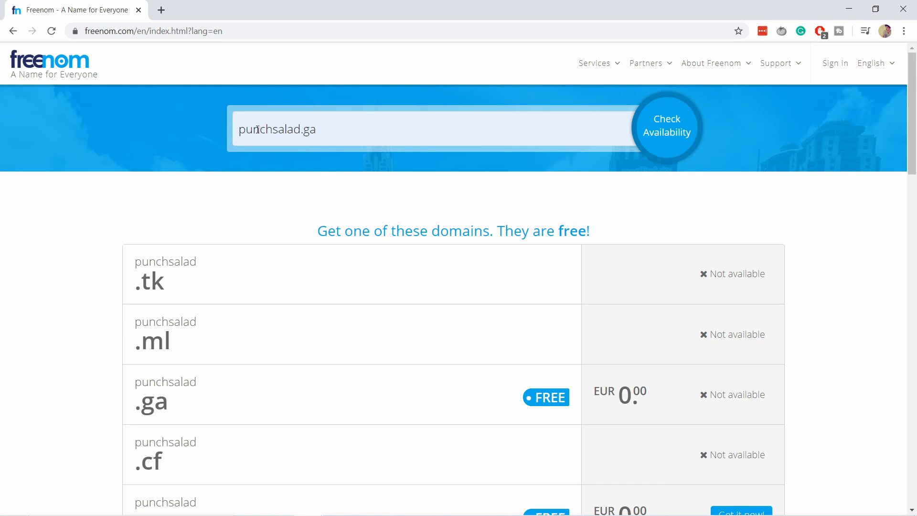
Recheck punchsalad.gq, then punchsalad.ga, select the available .ga domain, and proceed to checkout
{"action": "scroll", "scroll_direction": "down", "scroll_amount": 3}
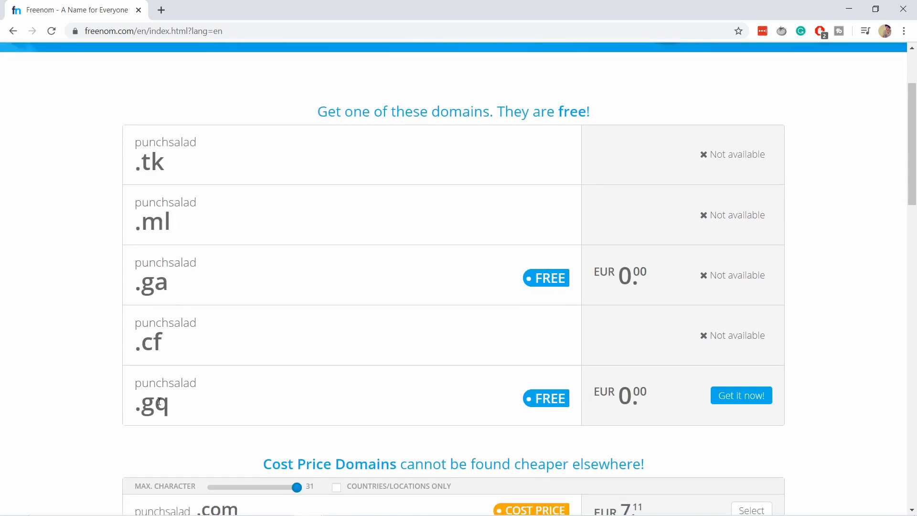
{"action": "double_click", "coordinate": [150, 405]}
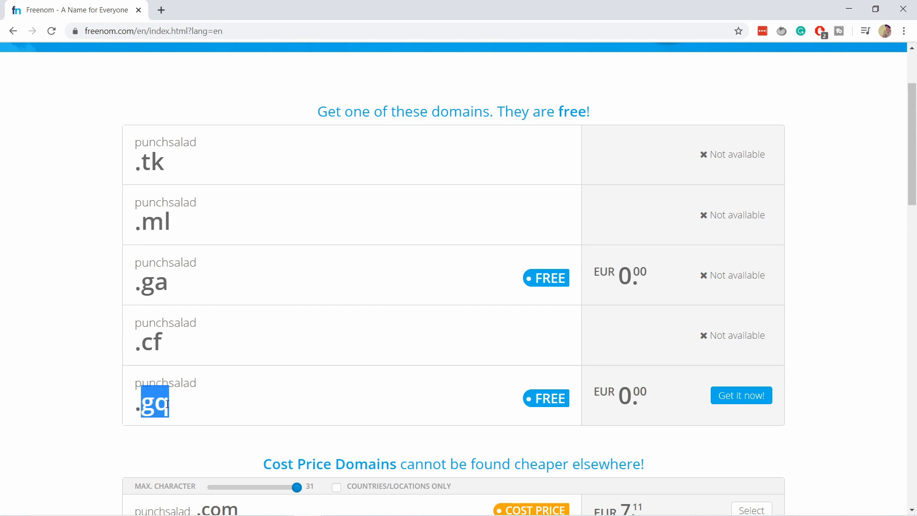
{"action": "scroll", "scroll_direction": "down", "scroll_amount": 3}
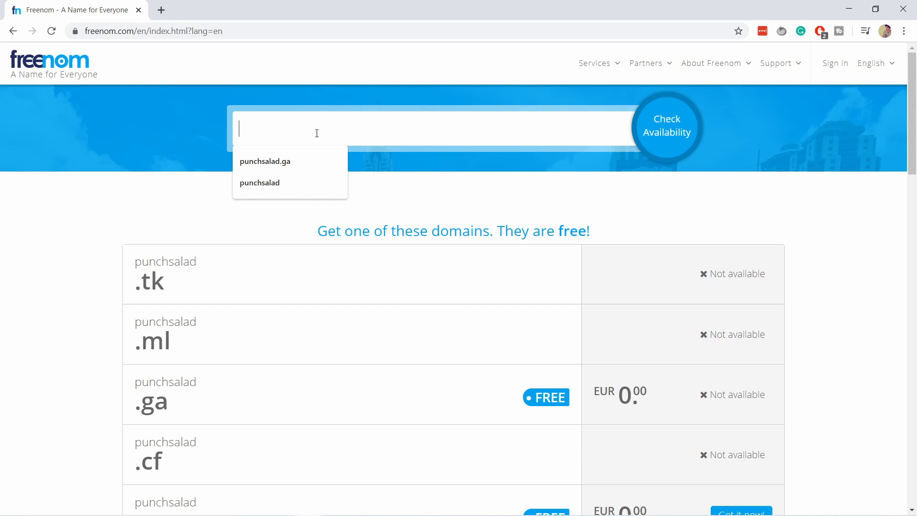
{"action": "left_click", "coordinate": [264, 161]}
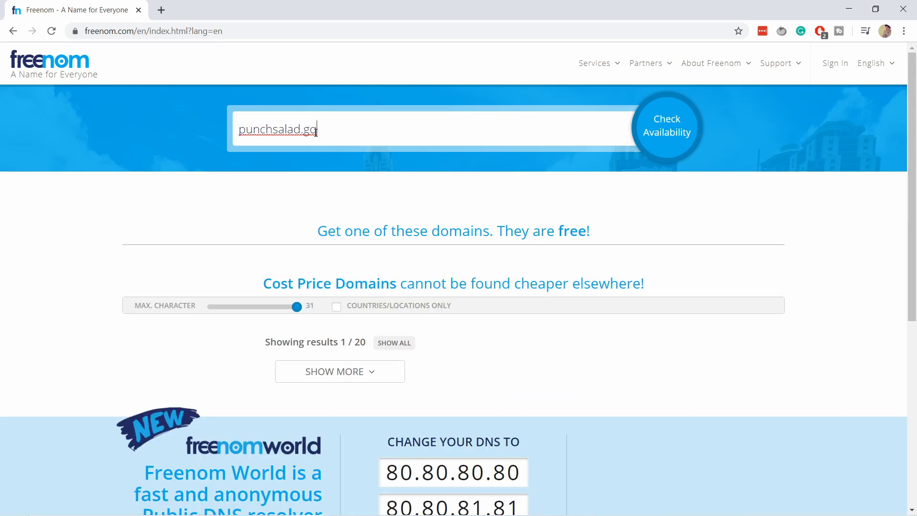
{"action": "left_click", "coordinate": [666, 125]}
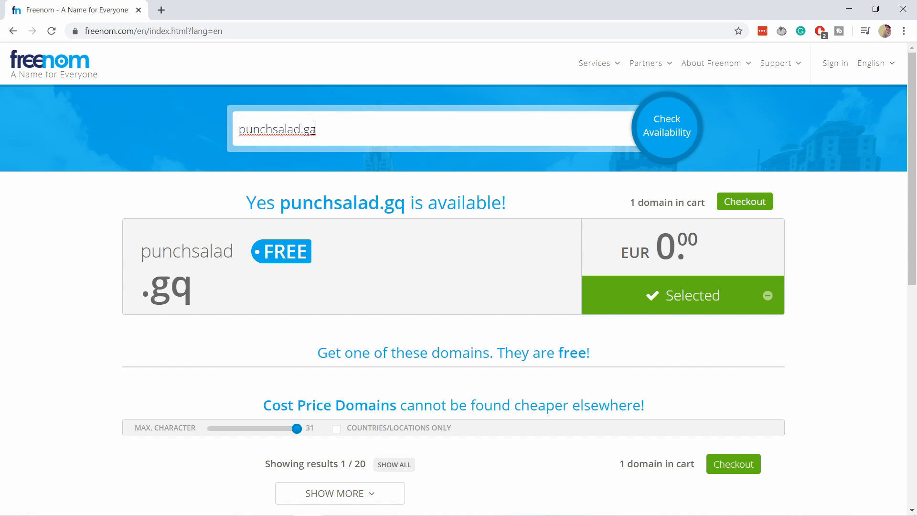
{"action": "left_click", "coordinate": [666, 125]}
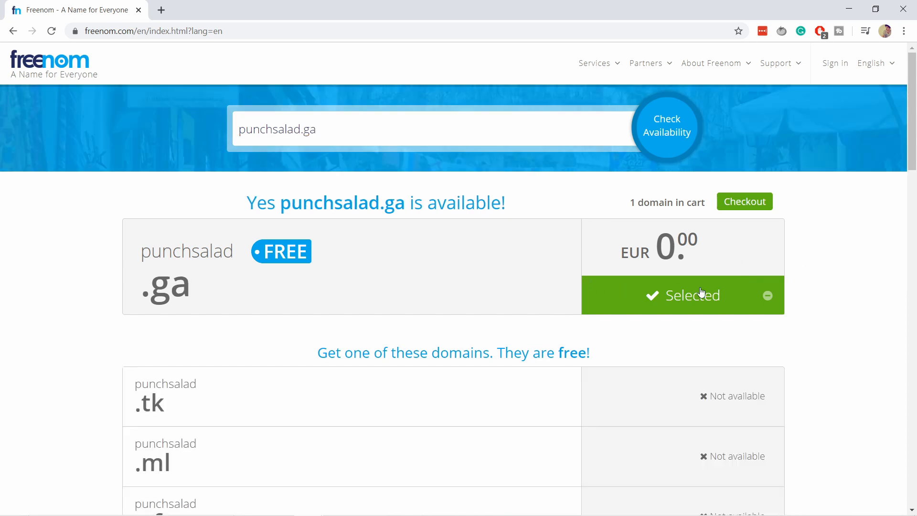
{"action": "left_click", "coordinate": [744, 201]}
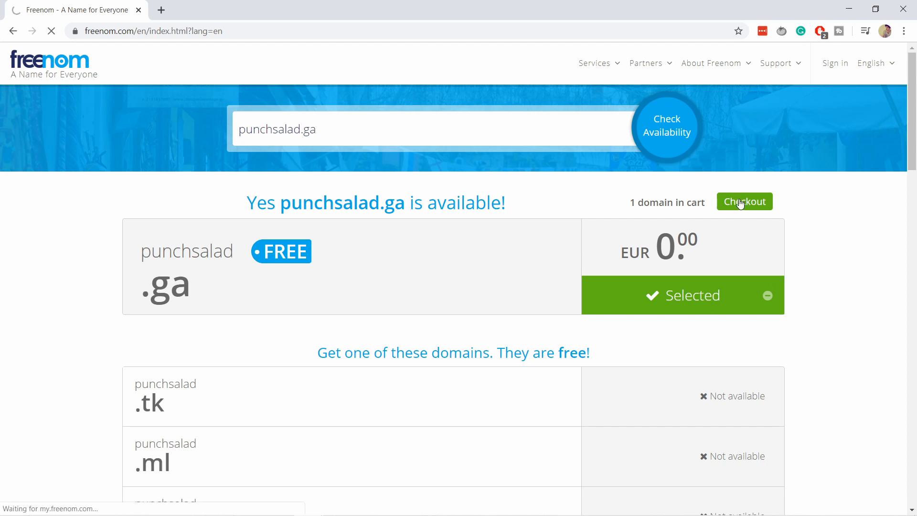
Continue to the shopping cart and choose 12 Months @ FREE for punchsalad.ga
{"action": "left_click", "coordinate": [744, 201]}
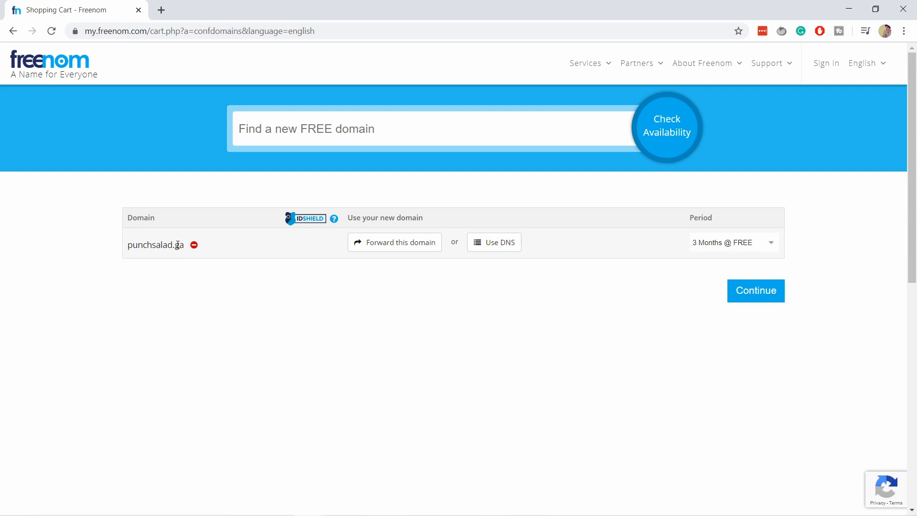
{"action": "mouse_move", "coordinate": [711, 226]}
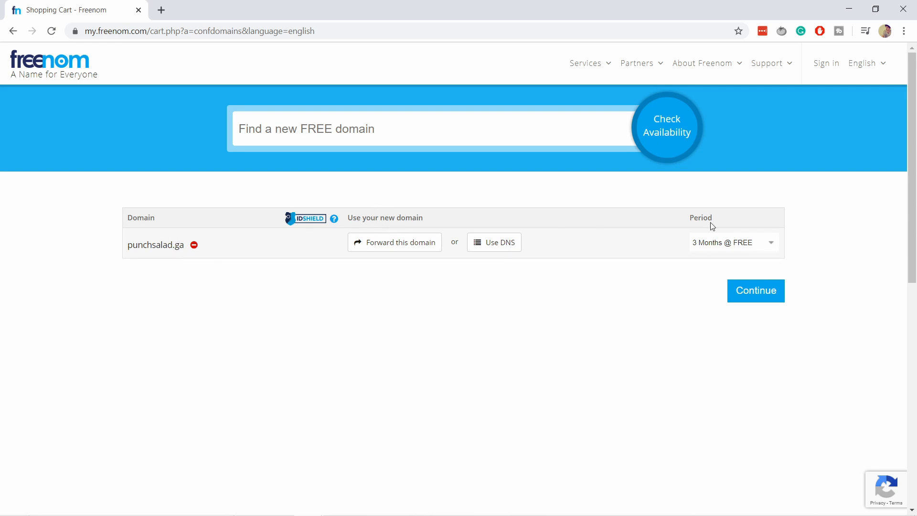
{"action": "left_click", "coordinate": [732, 242]}
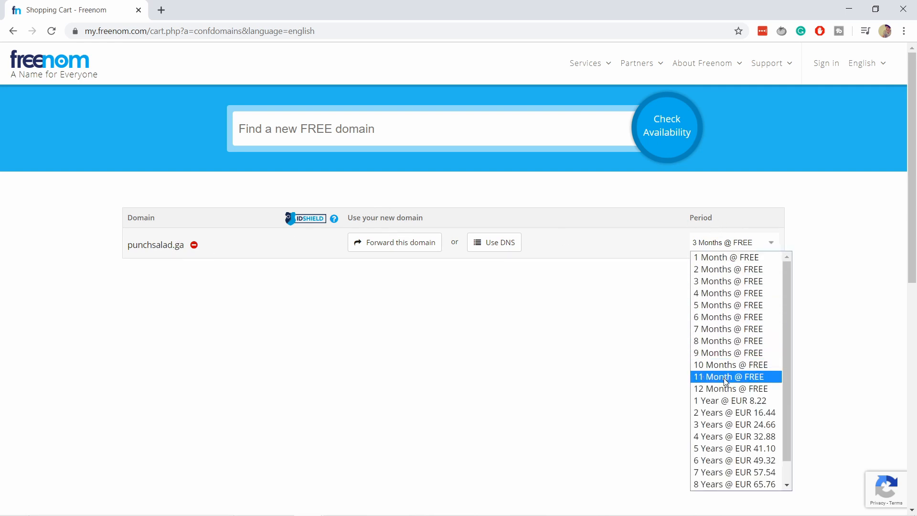
{"action": "left_click", "coordinate": [730, 388]}
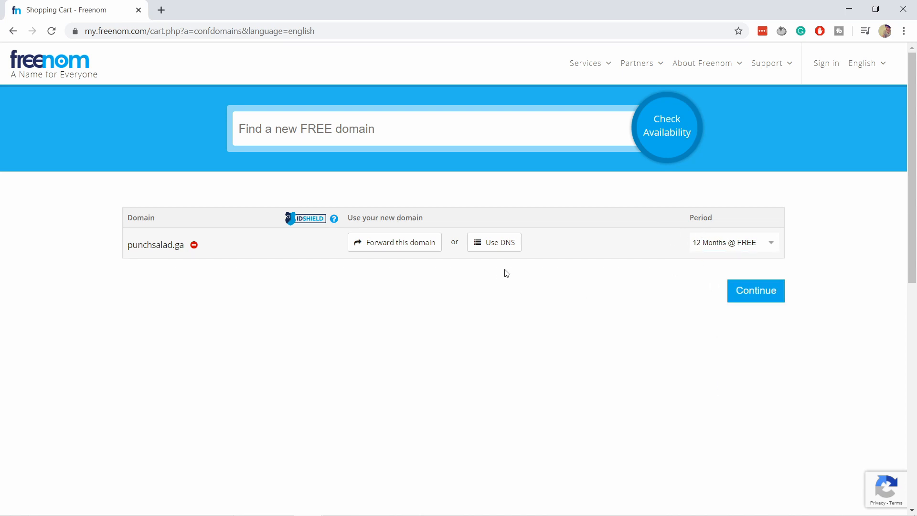
{"action": "mouse_move", "coordinate": [431, 252]}
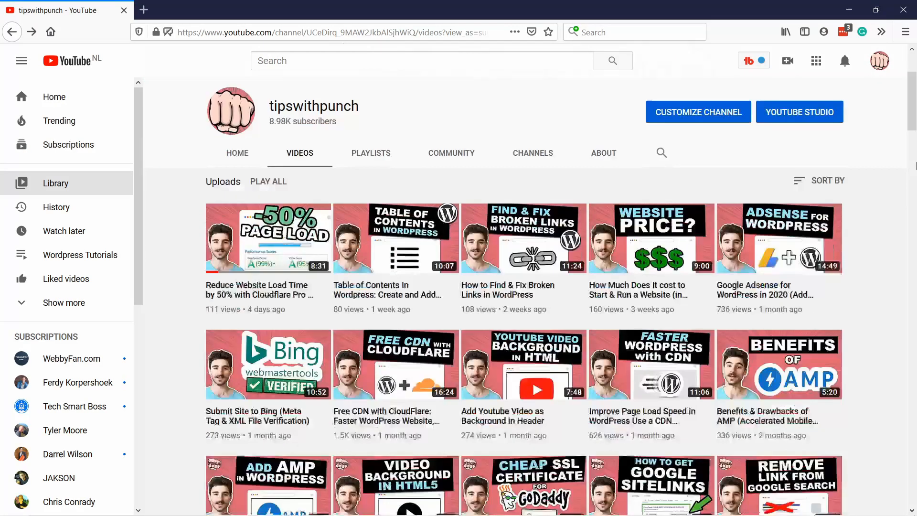
{"action": "scroll", "scroll_direction": "down", "scroll_amount": 3}
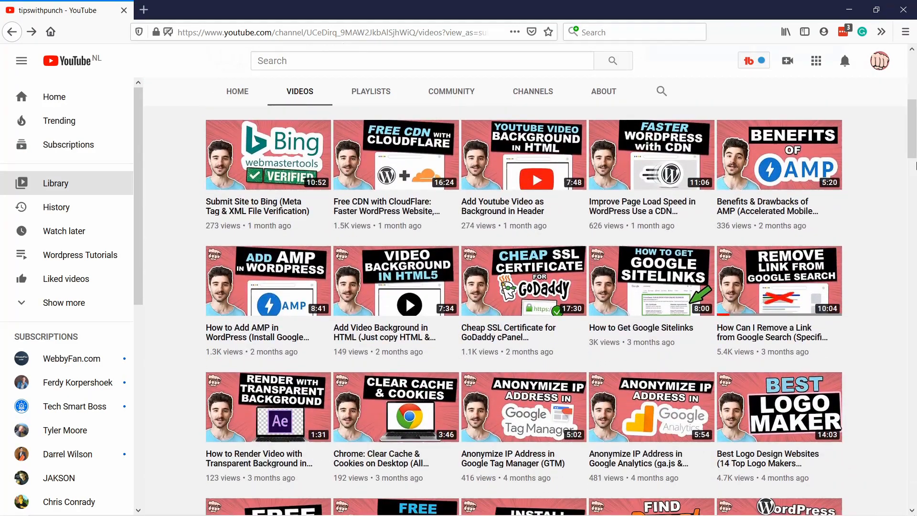
{"action": "scroll", "scroll_direction": "down", "scroll_amount": 3}
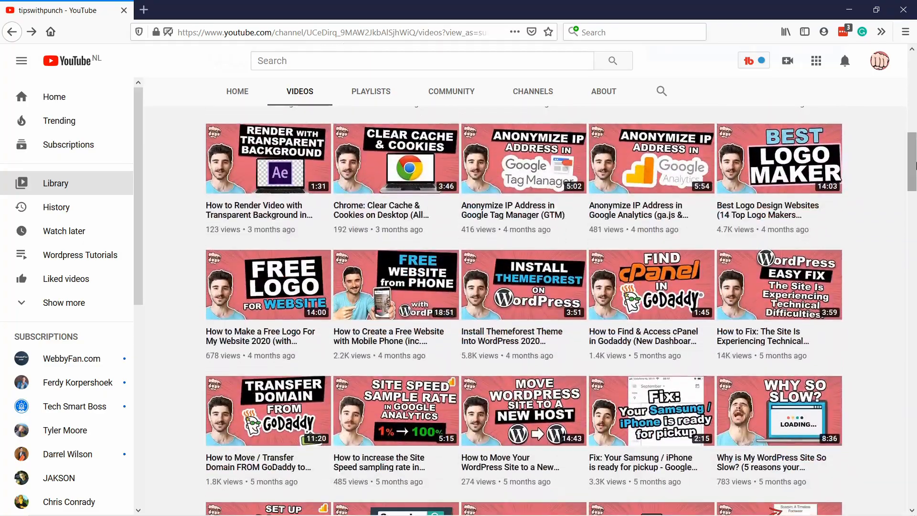
{"action": "scroll", "scroll_direction": "down", "scroll_amount": 3}
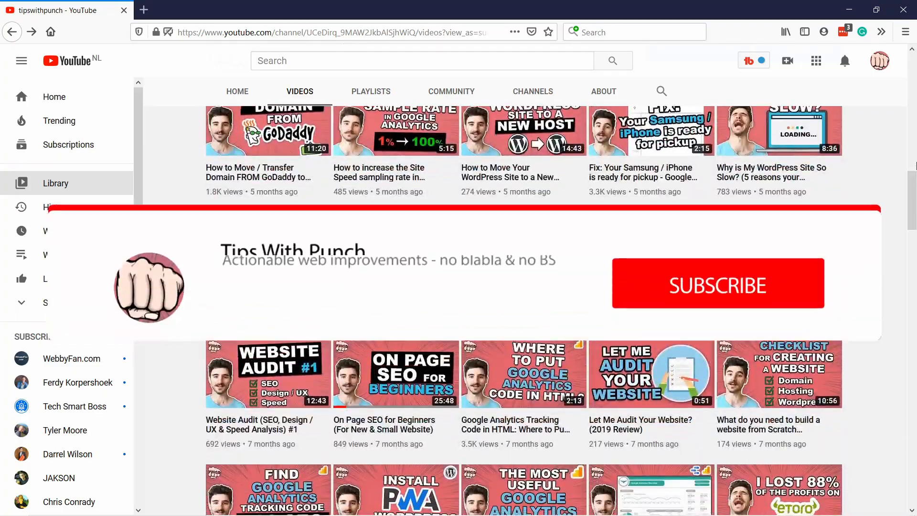
{"action": "left_click", "coordinate": [716, 283]}
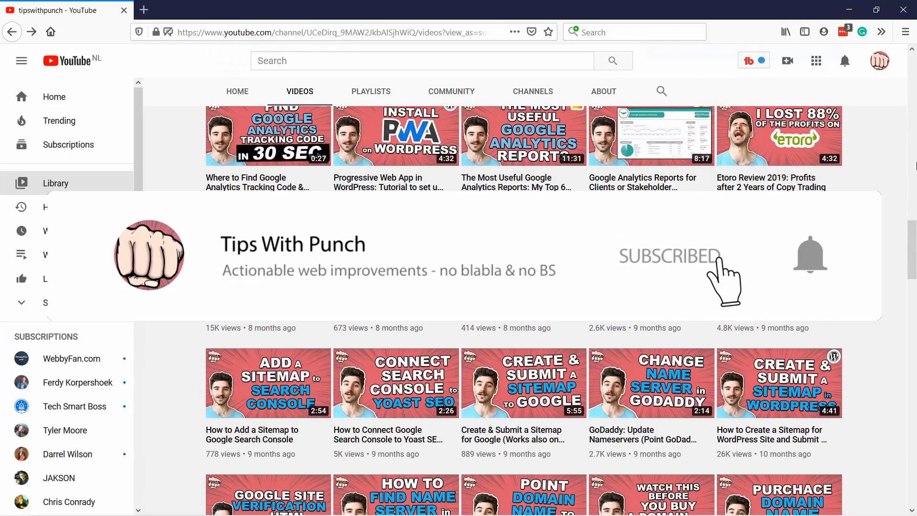
{"action": "scroll", "scroll_direction": "down", "scroll_amount": 3}
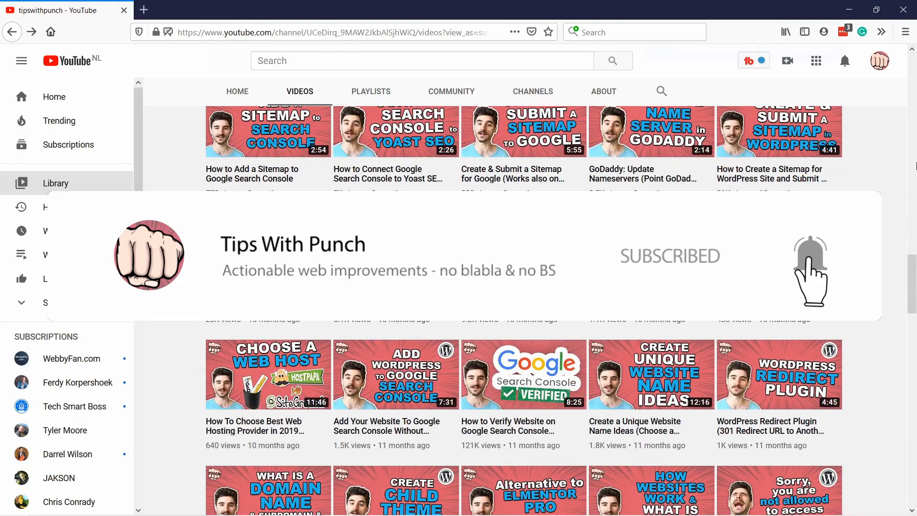
{"action": "scroll", "scroll_direction": "down", "scroll_amount": 3}
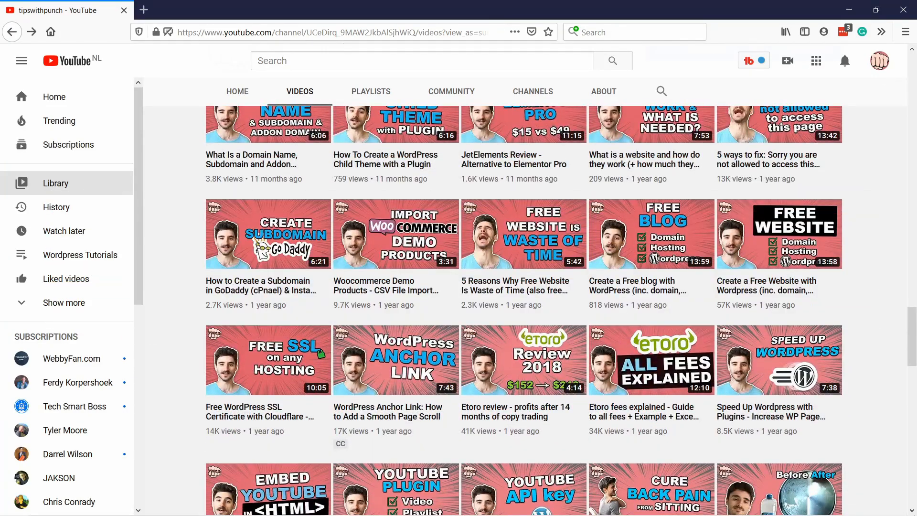